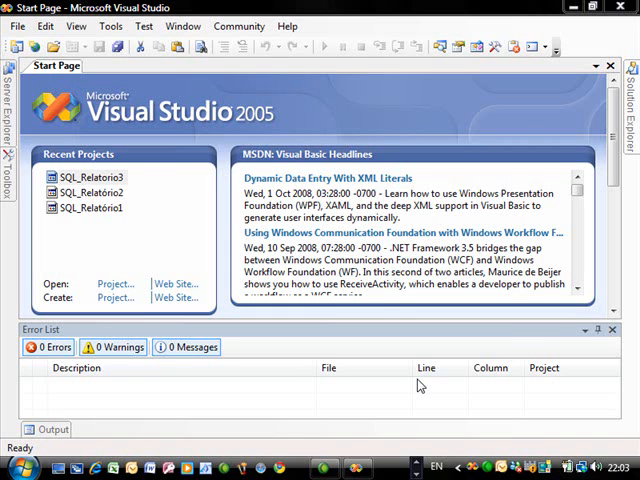
mouse_move(4, 38)
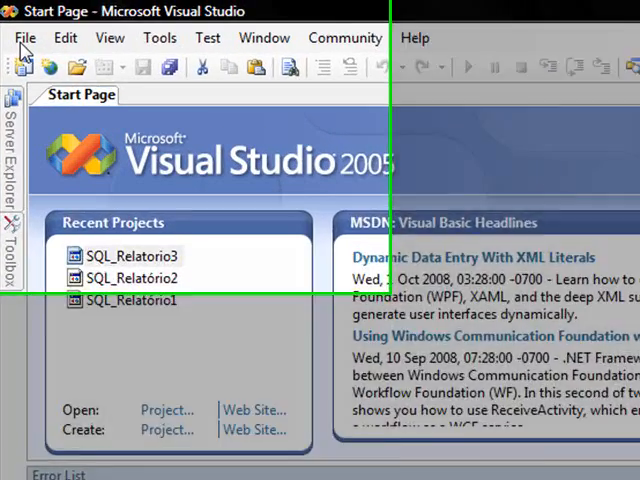
Start a new Report Server Project Wizard project named Report Project1
click(24, 36)
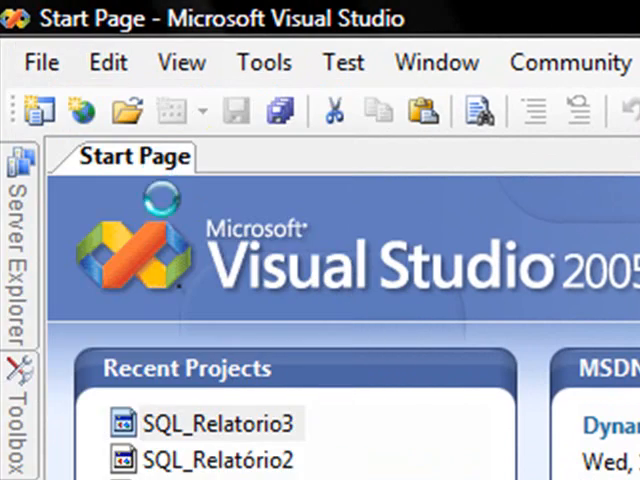
click(42, 62)
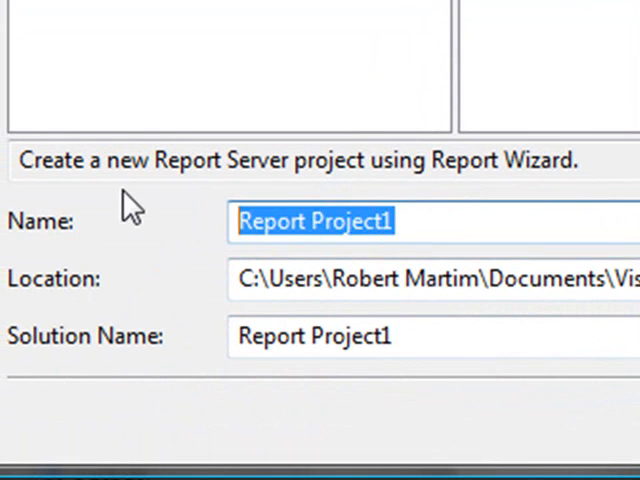
text(Report)
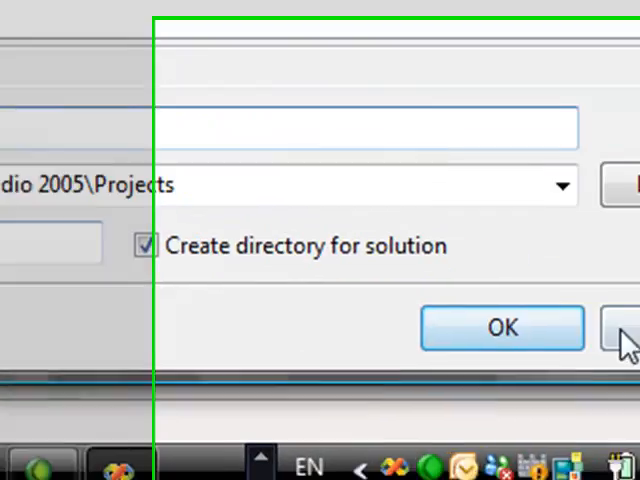
Create the project, then point the new data source at NorthwindSQL_English and test the connection
click(502, 328)
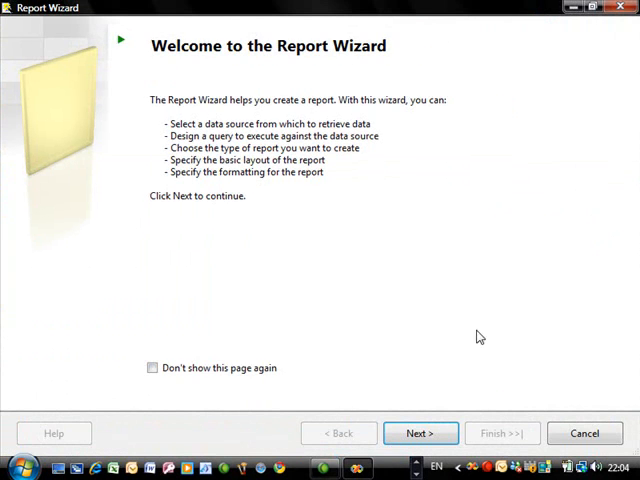
click(420, 432)
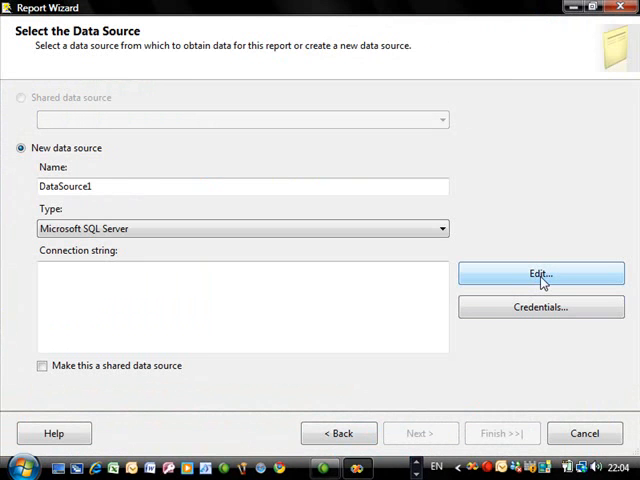
click(540, 272)
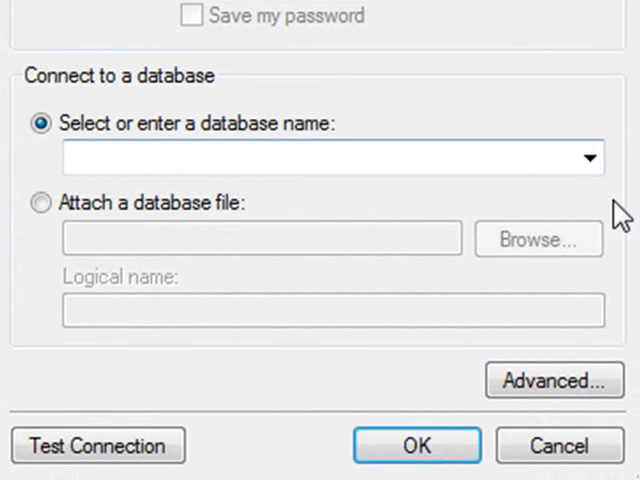
click(588, 158)
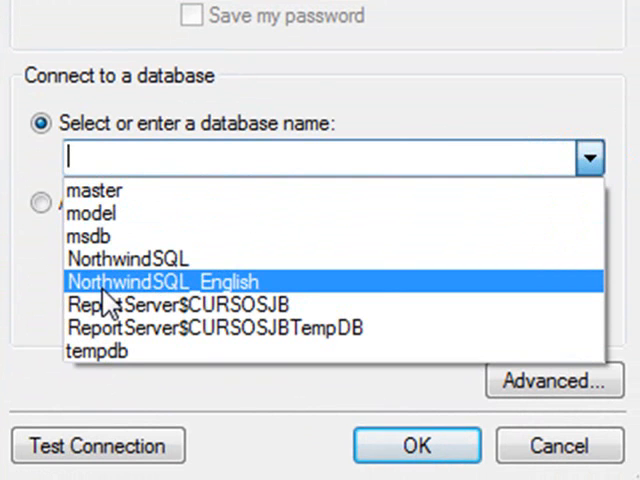
click(164, 280)
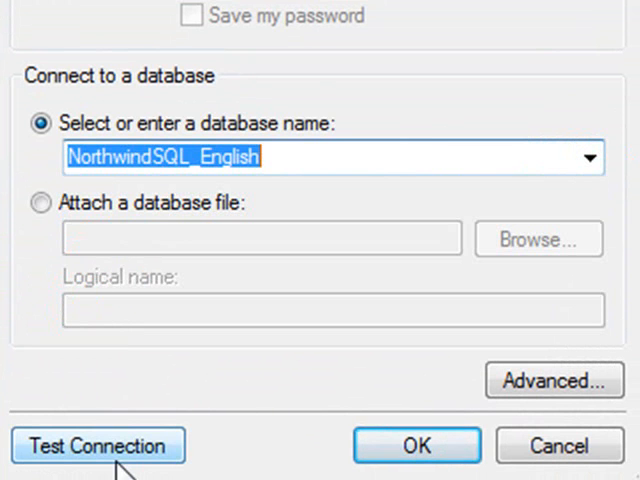
click(98, 444)
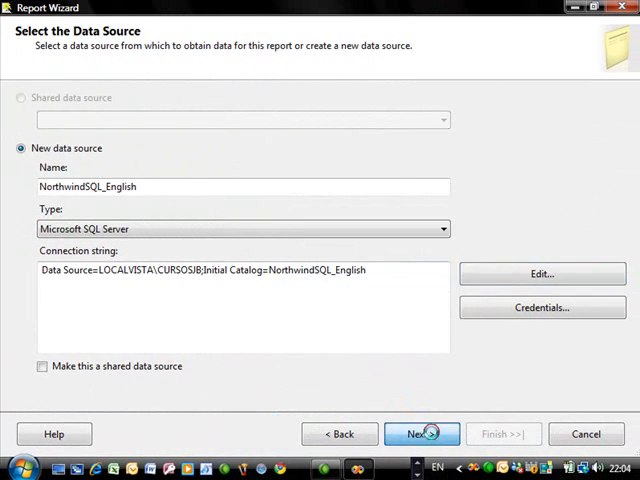
In Query Builder's graphical designer, add the Customers table to the query
click(422, 432)
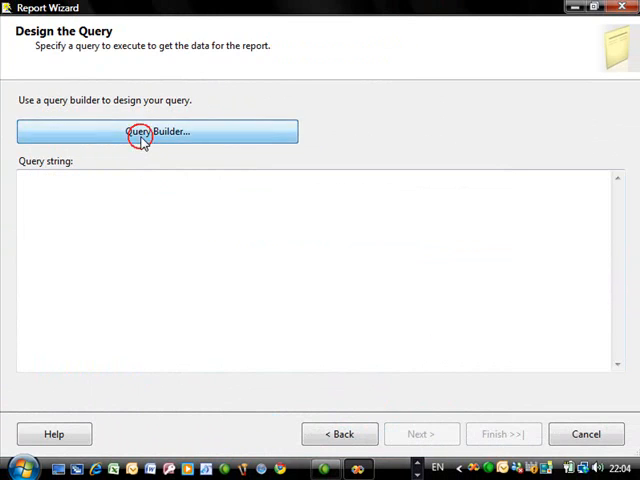
click(156, 132)
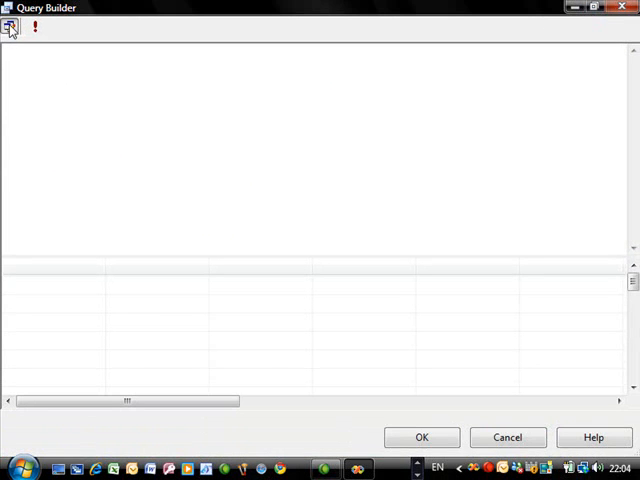
mouse_move(12, 28)
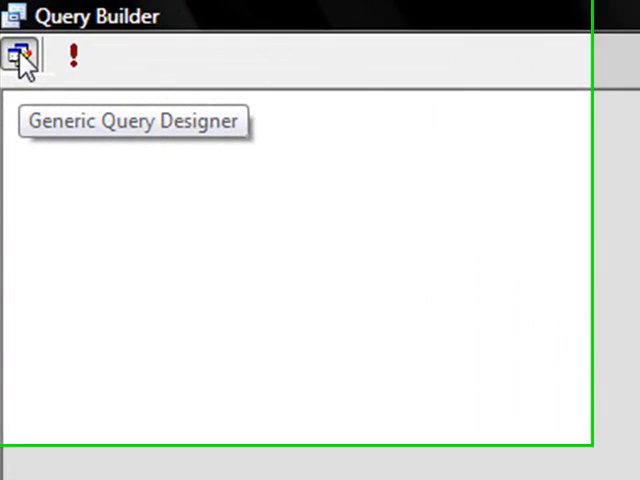
click(22, 60)
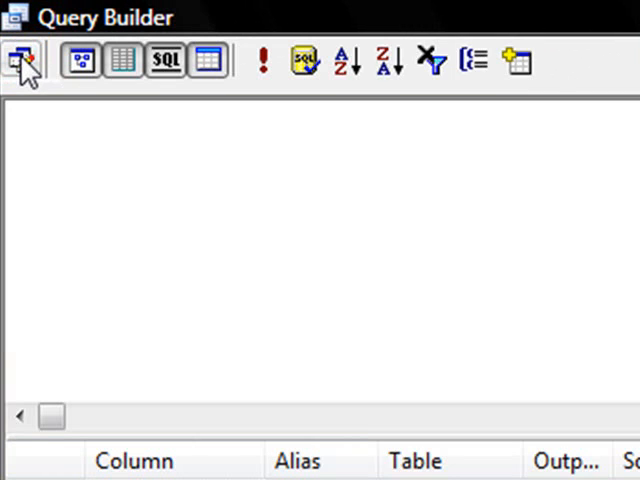
click(20, 60)
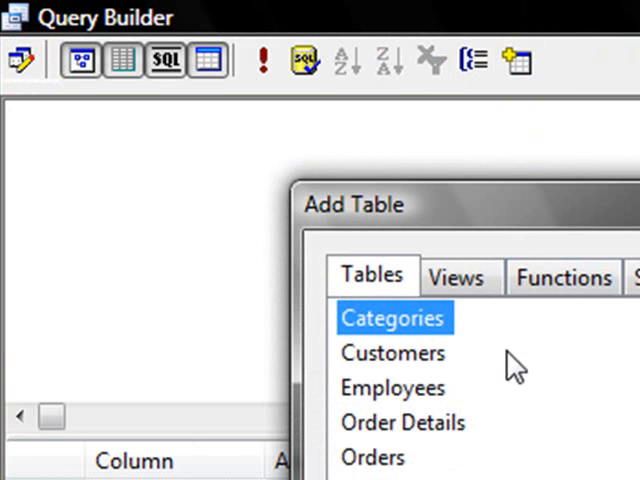
click(392, 352)
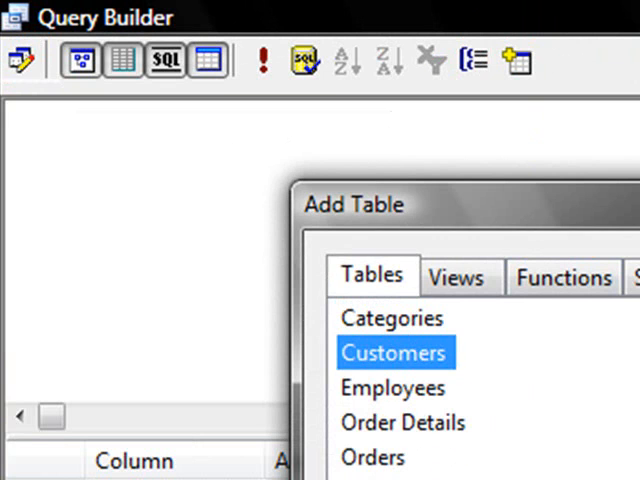
double_click(392, 352)
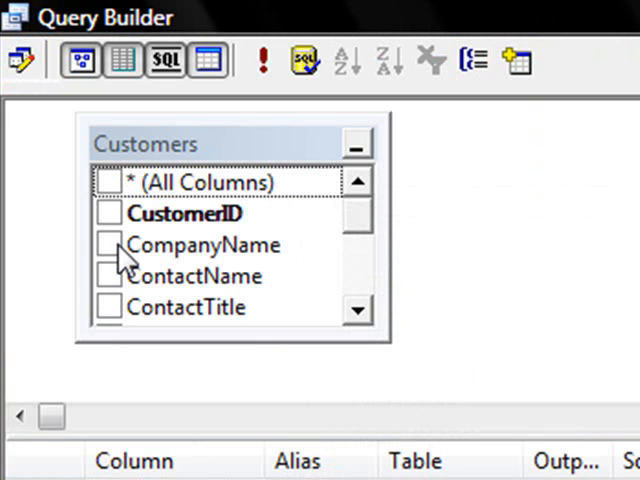
Include CompanyName, ContactName, Address, City, Region, PostalCode and Country in the output
click(108, 276)
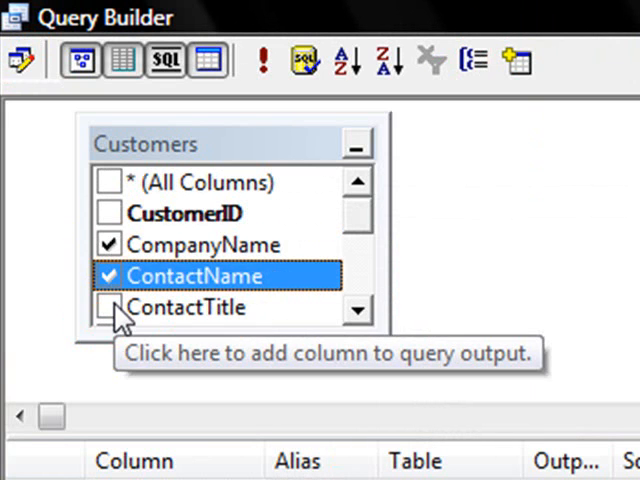
click(356, 310)
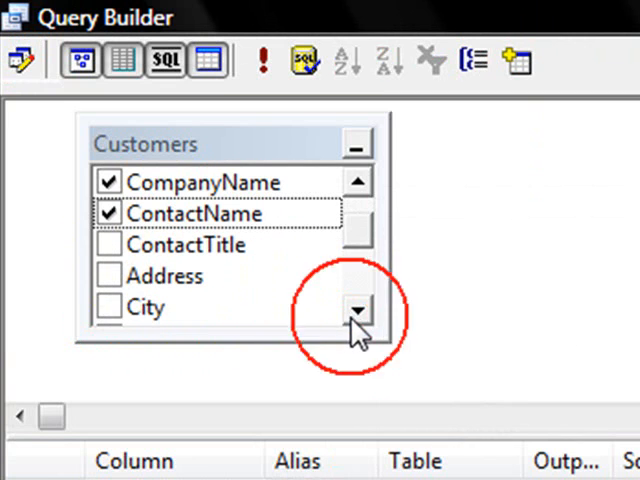
click(356, 312)
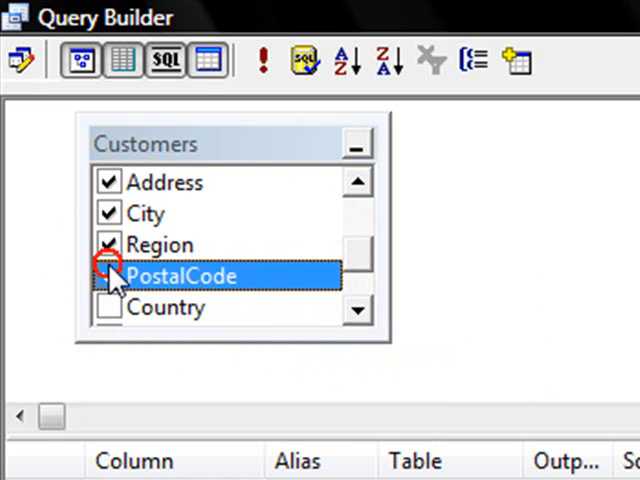
click(356, 312)
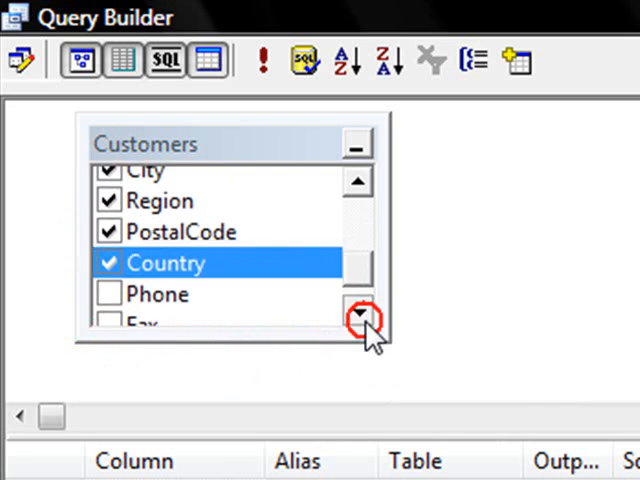
click(360, 312)
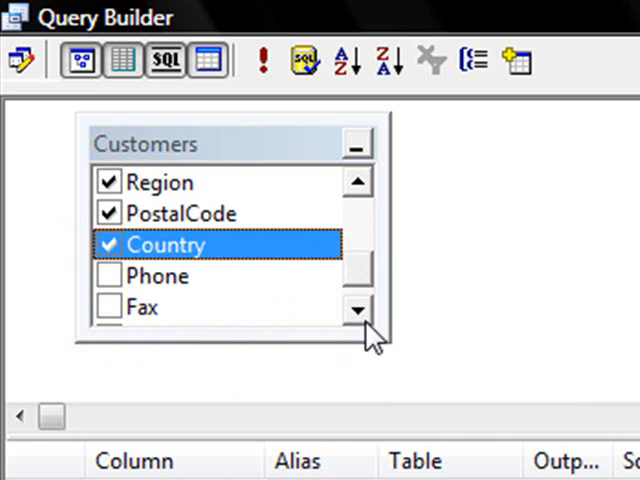
mouse_move(264, 62)
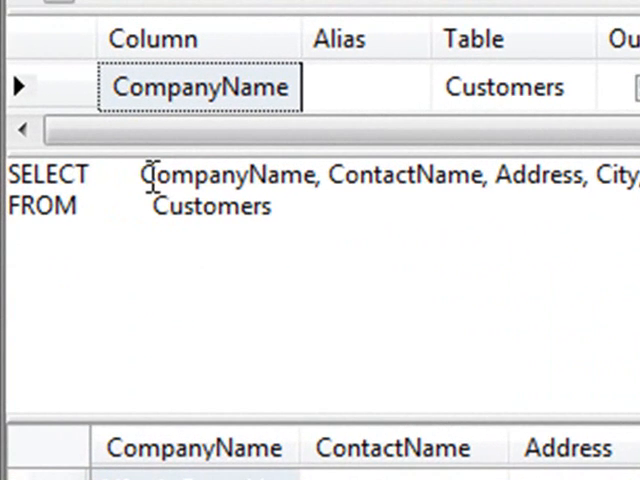
Trial a rank() over() edit in the SQL pane and check the SELECT list ends with CustomerID
text(rank())
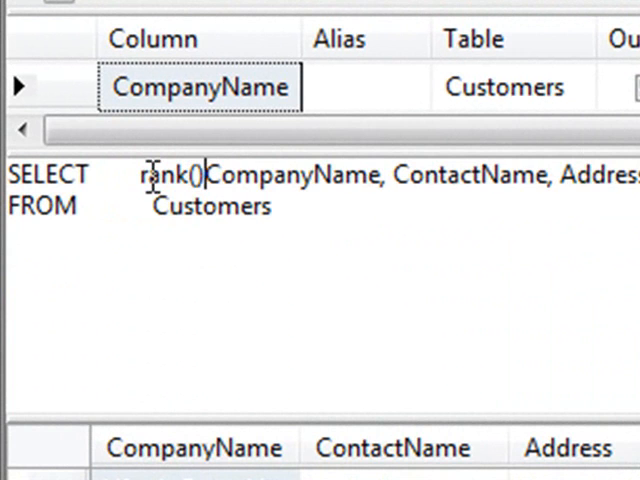
text(o)
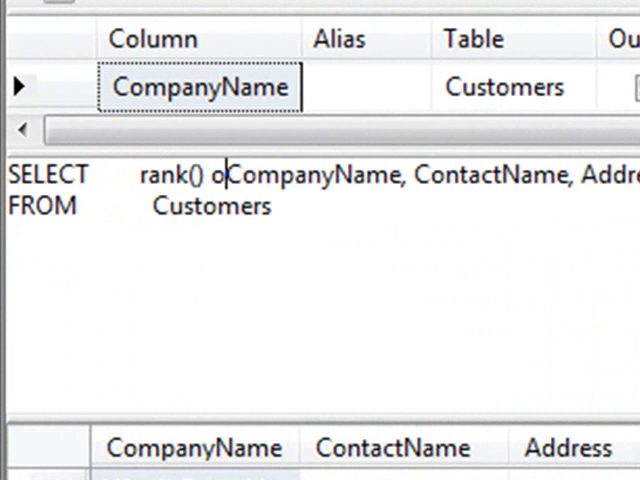
text(ver())
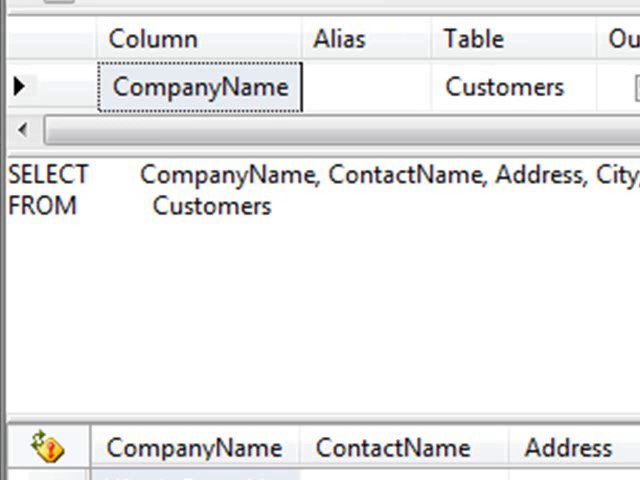
scroll(right, 3)
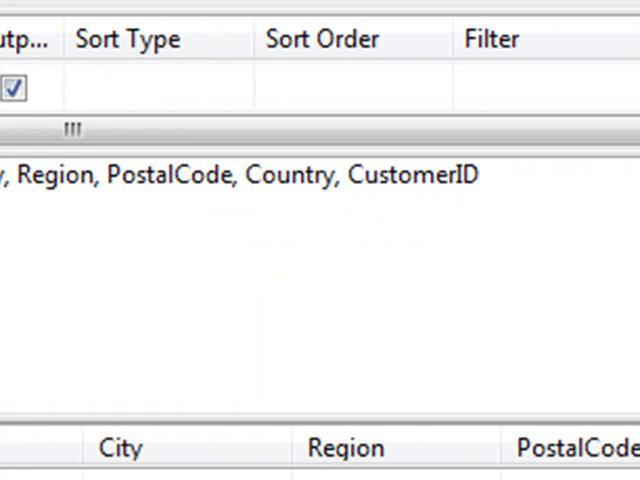
mouse_move(188, 292)
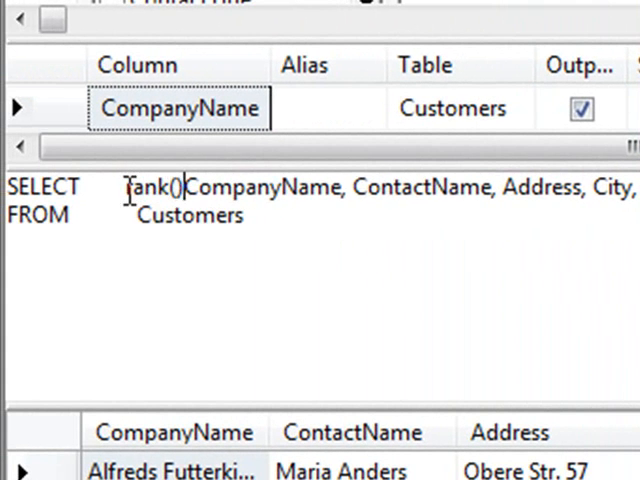
Add rank() OVER(ORDER BY r.CustomerID) as [Rank], alias Customers as r, and ORDER BY [Rank]
text(OB)
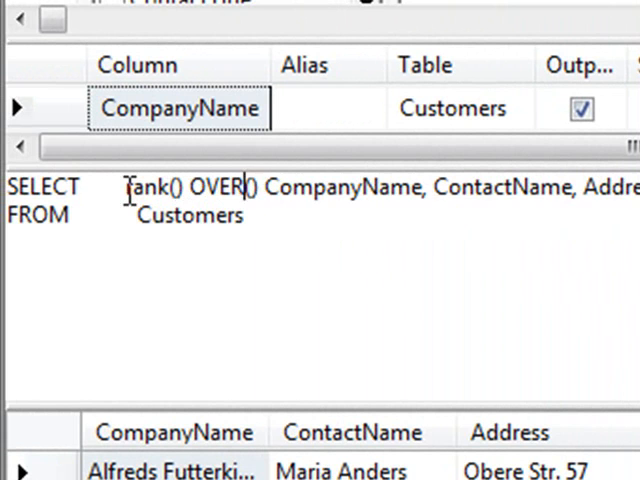
text(ORDER BY)
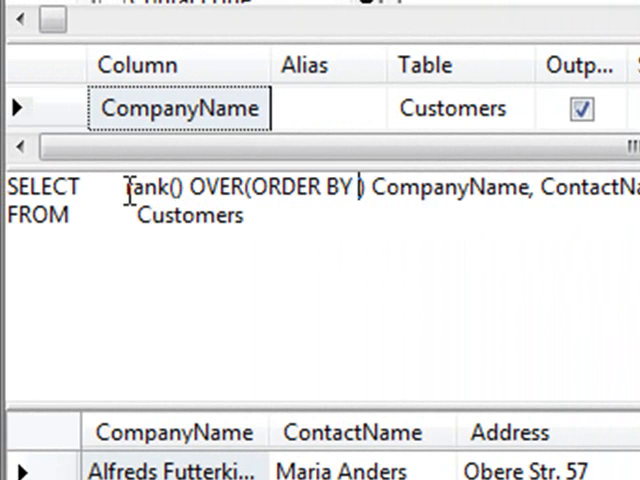
text(r.)
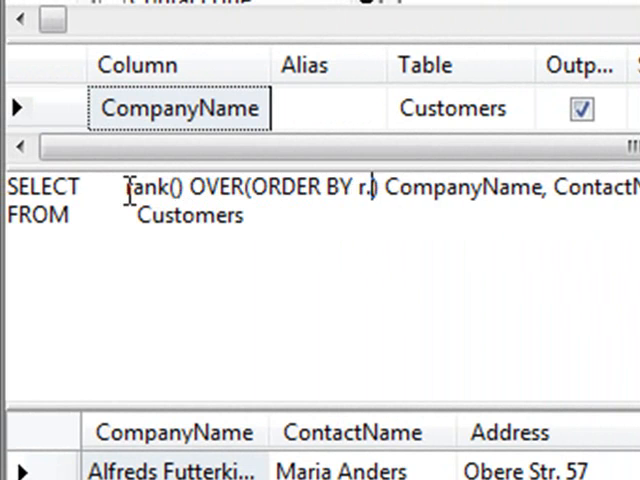
text(CustomerID)
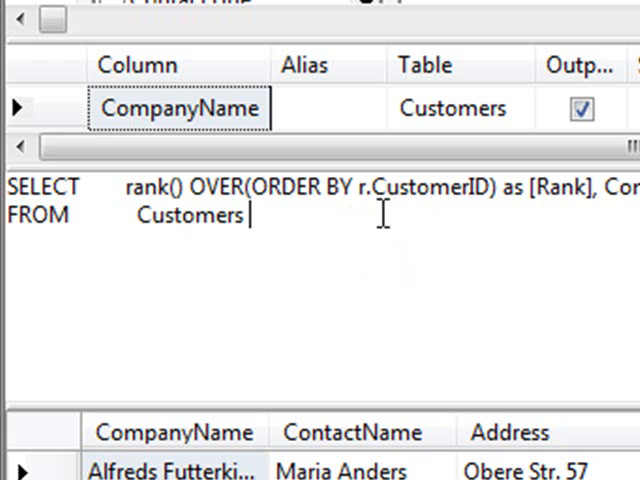
text(r)
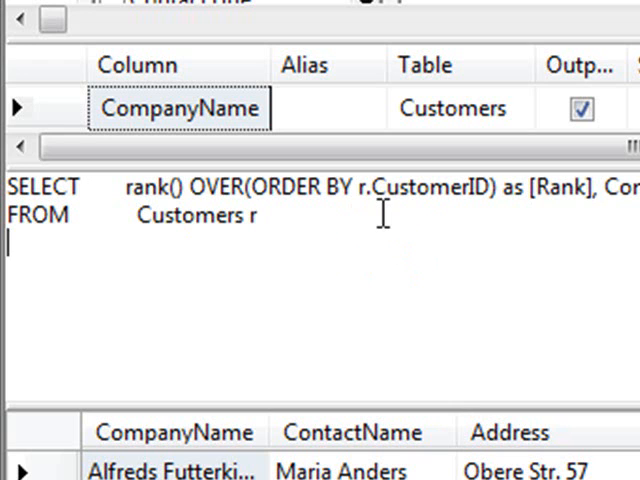
text(ORDER)
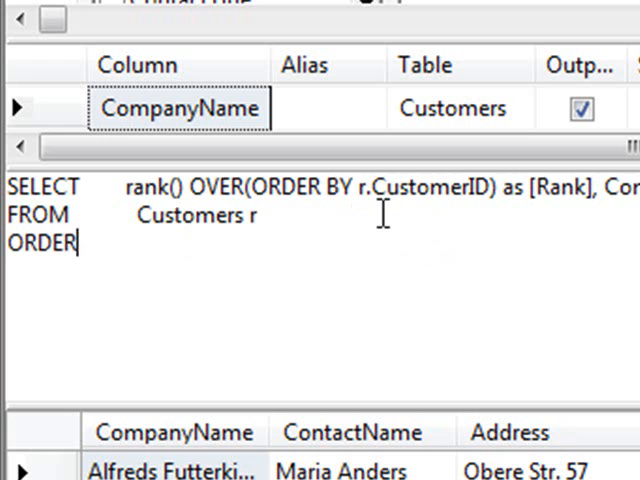
text(BY)
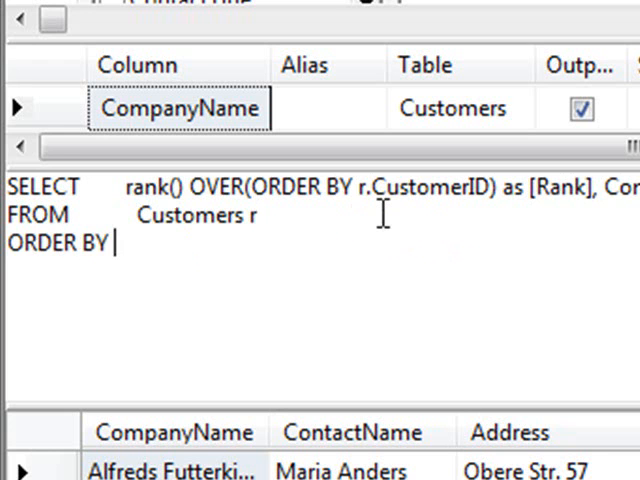
text([Rank)
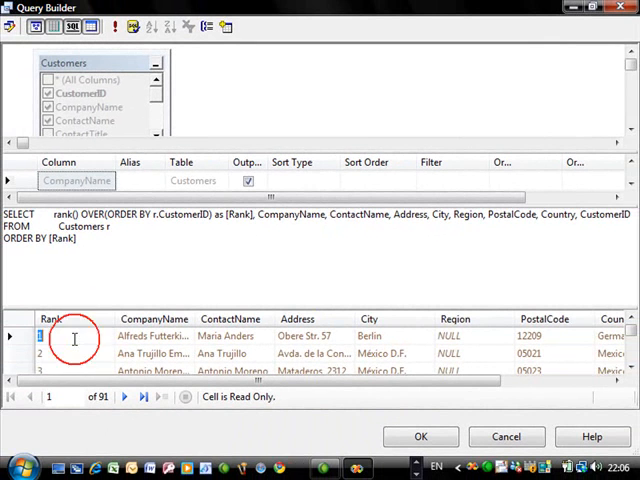
Run the query to check the Rank numbering and accept the finished query
click(40, 352)
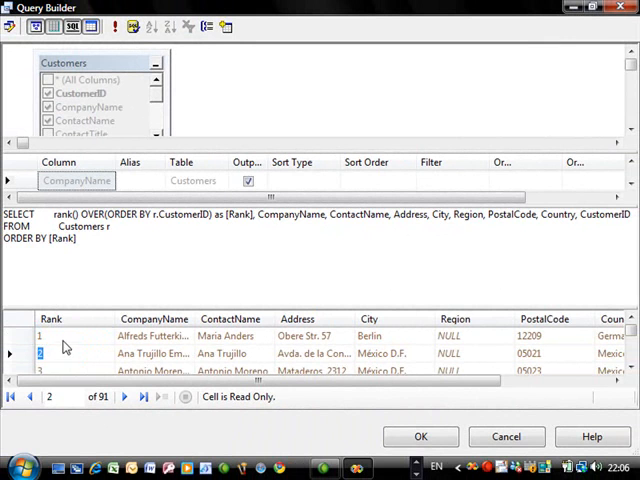
click(420, 436)
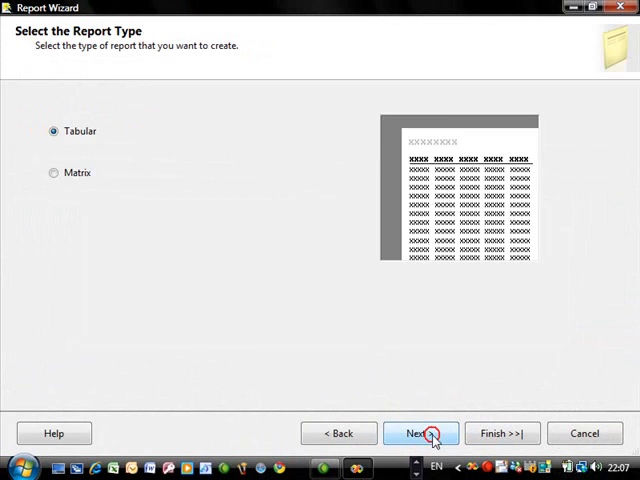
Keep the Tabular type and finish the wizard so Report1 opens for design
click(420, 432)
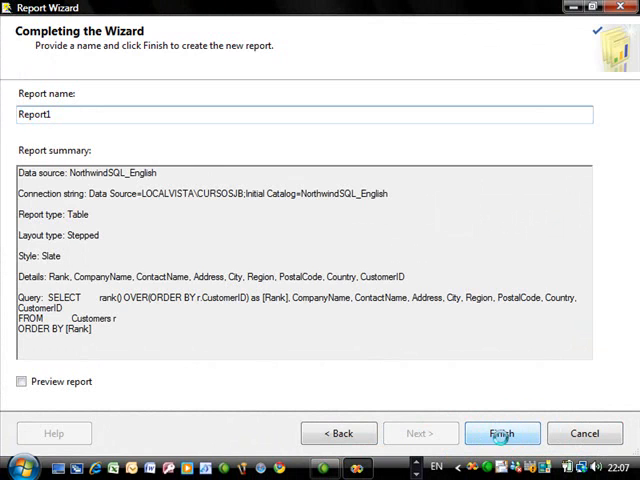
click(502, 432)
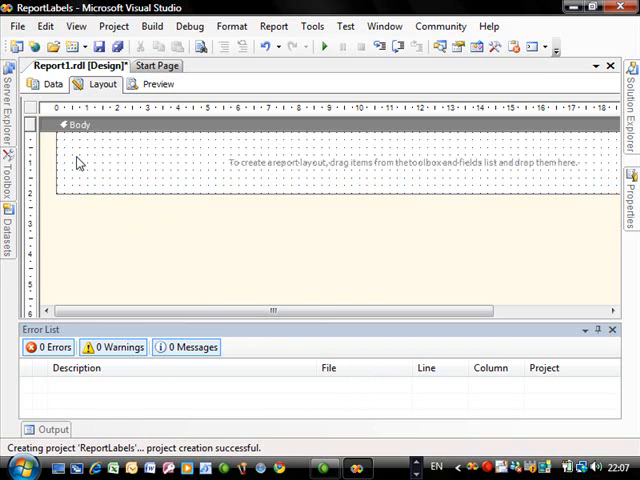
Drag the report body taller and bring up the report's Properties
drag(140, 196, 140, 288)
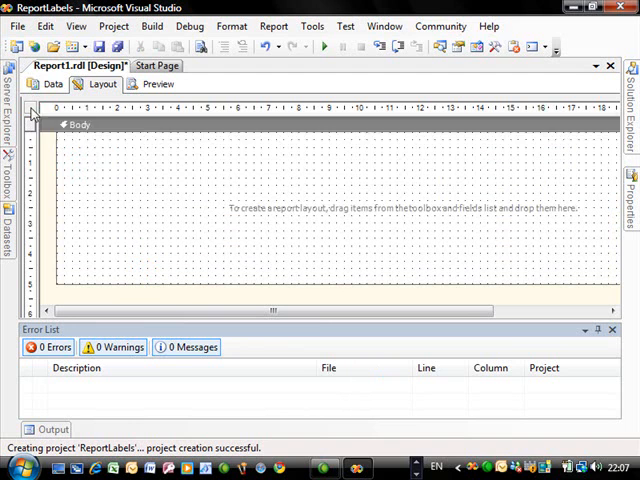
right_click(32, 116)
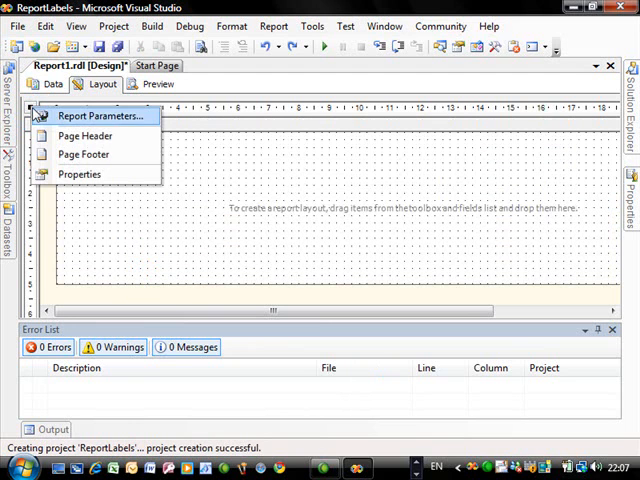
click(80, 174)
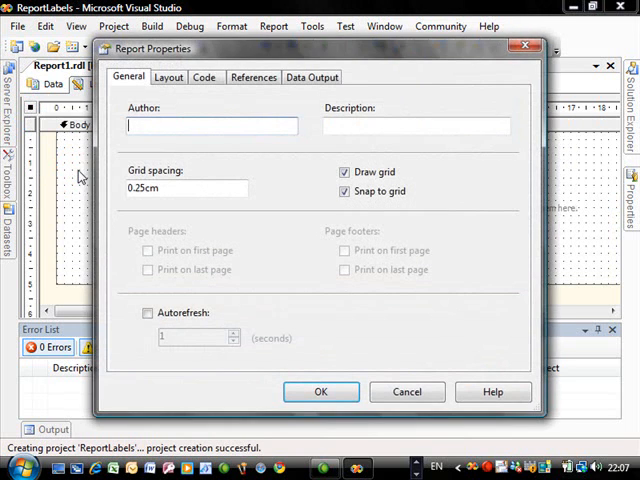
On the Layout page set Columns to 3 and accept the report properties
click(168, 76)
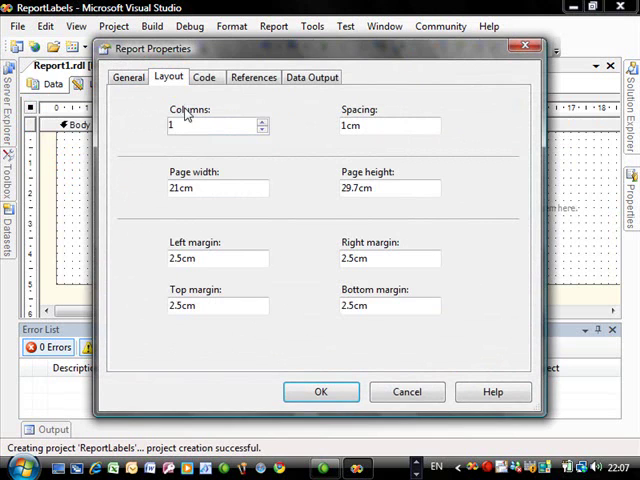
mouse_move(332, 222)
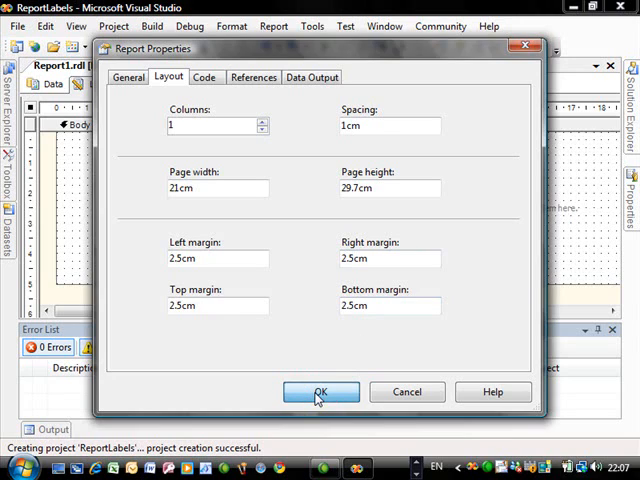
click(320, 392)
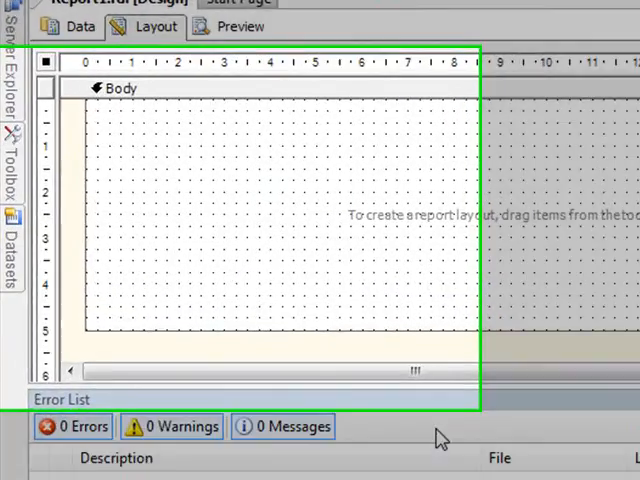
Place a List from the Toolbox in the body and set its DataSetName to the report dataset
click(12, 160)
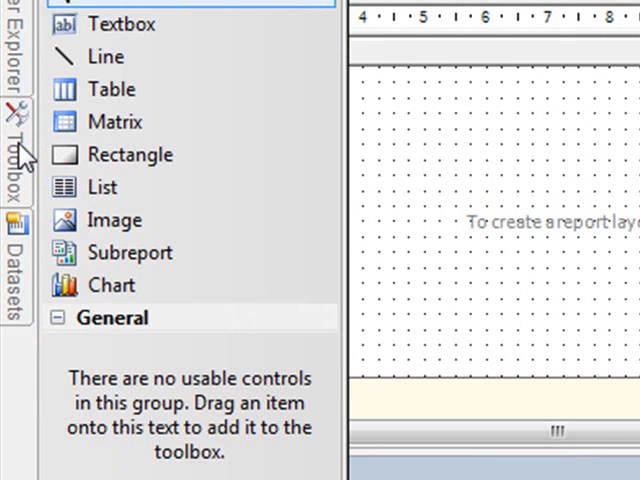
click(102, 188)
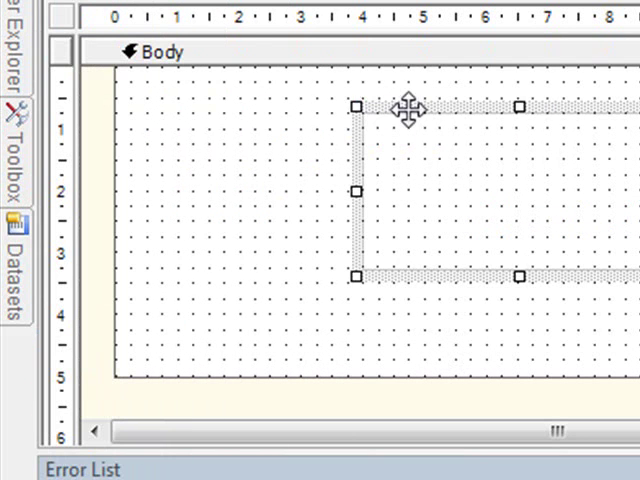
mouse_move(220, 104)
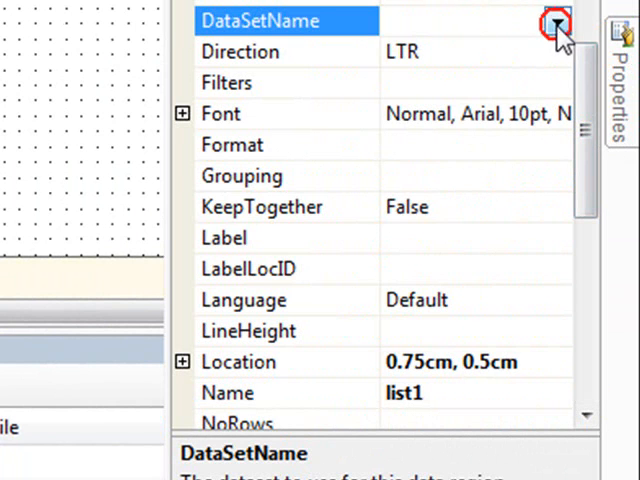
click(556, 20)
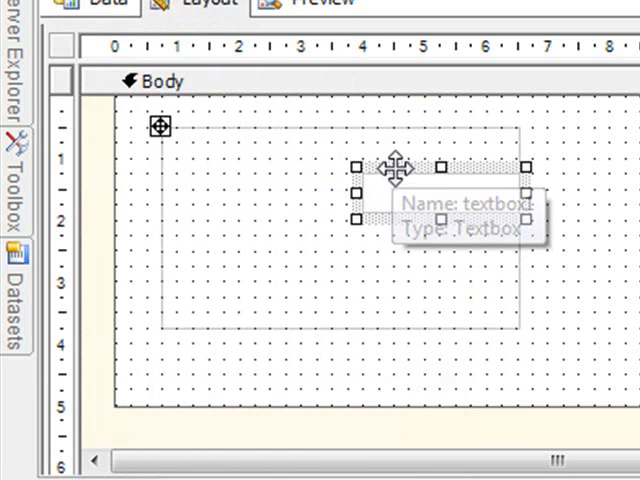
mouse_move(222, 152)
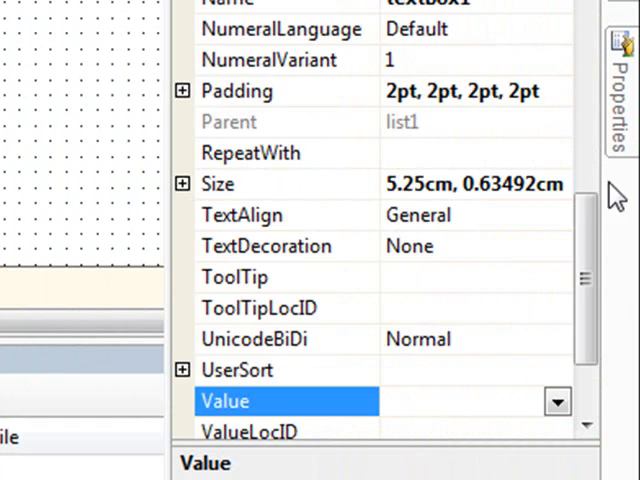
Bind the stacked textboxes to CompanyName, ContactName and Address, the third showing Address
click(556, 400)
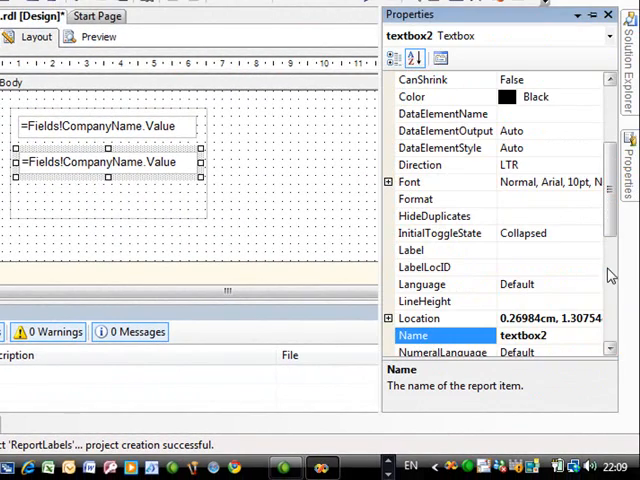
scroll(down, 3)
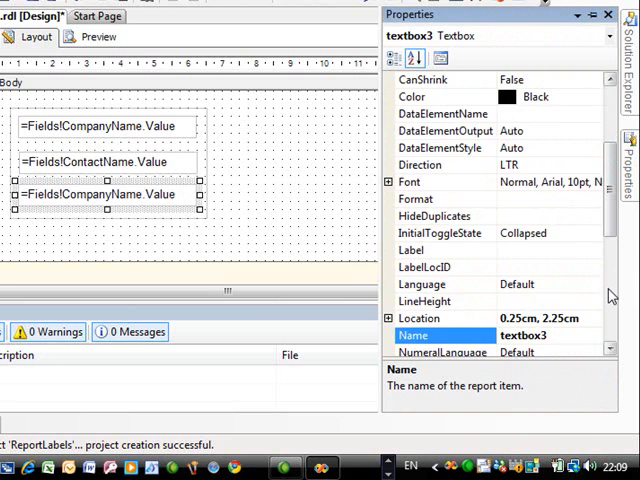
scroll(down, 3)
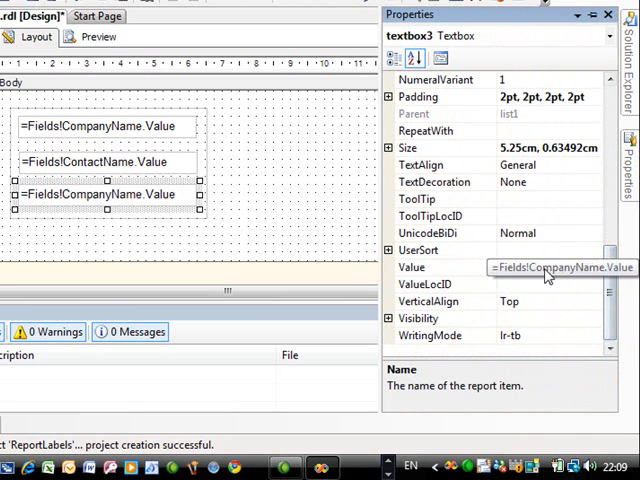
click(592, 268)
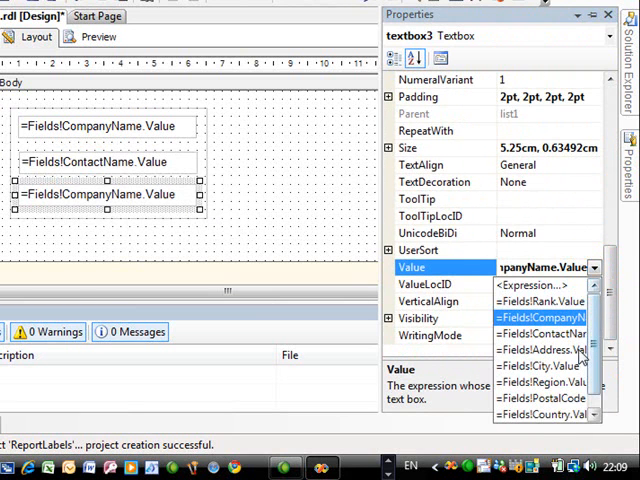
click(538, 352)
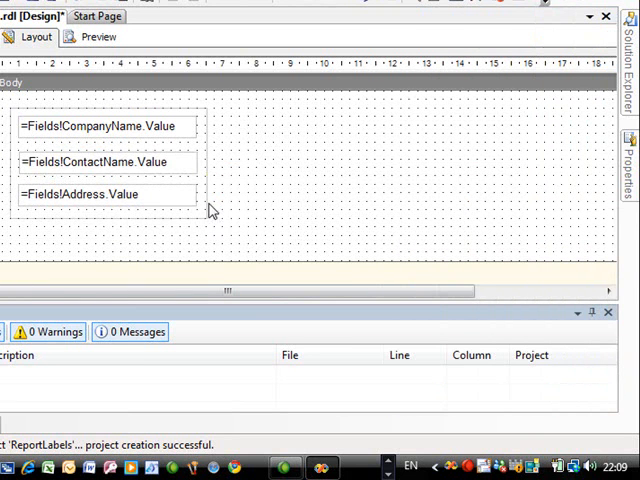
mouse_move(200, 216)
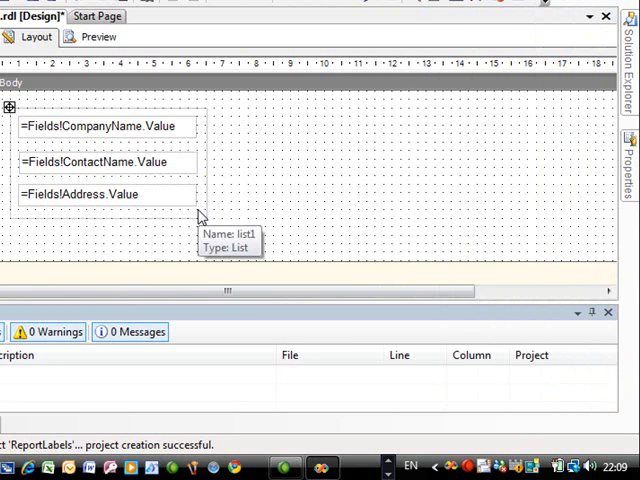
mouse_move(192, 224)
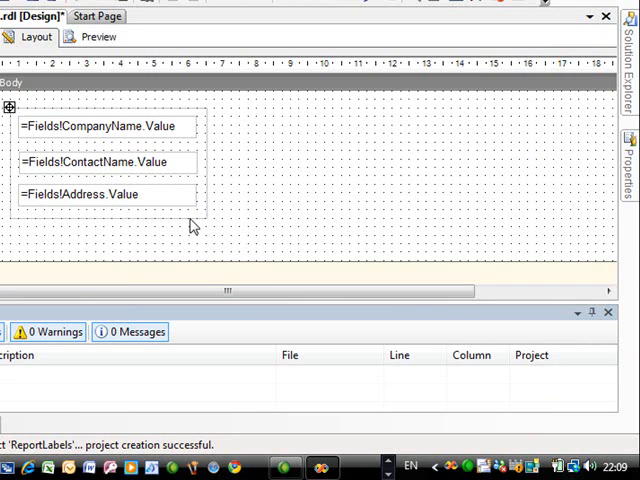
mouse_move(28, 120)
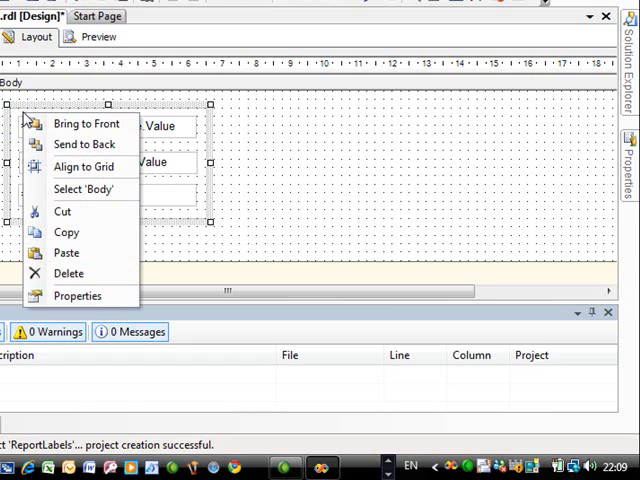
Make the list's visibility expression-based and bring up its expression editor
click(76, 296)
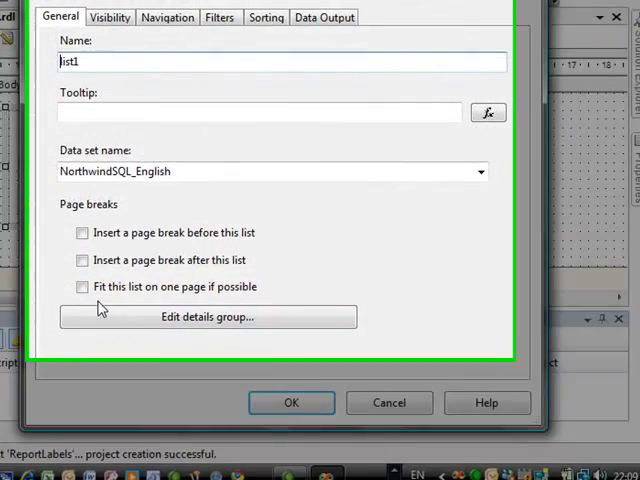
click(108, 16)
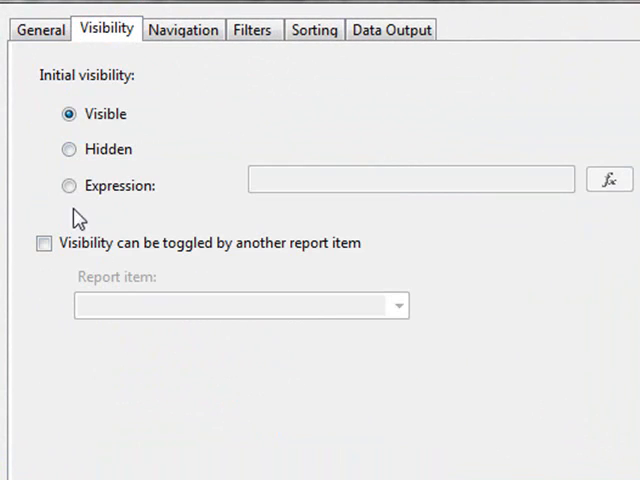
click(68, 186)
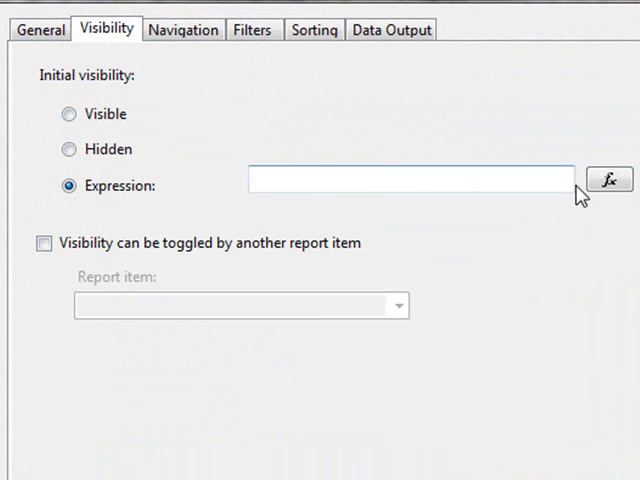
click(608, 180)
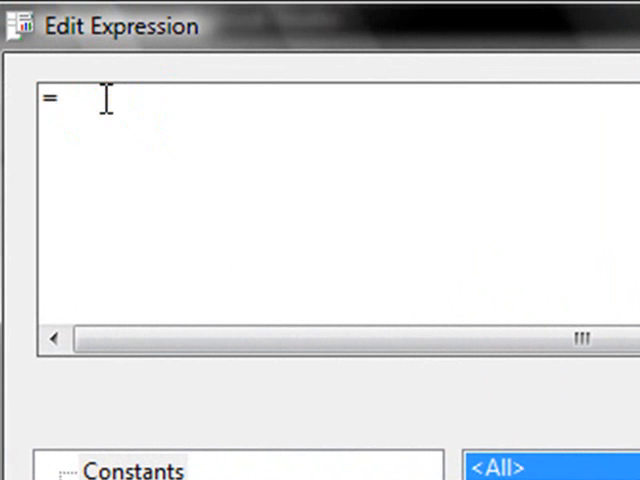
Enter the visibility expression =iif(Fields!Rank.Value mod 3 =1, false, true)
scroll(down, 3)
text(iif(Fields!Rank.Value)
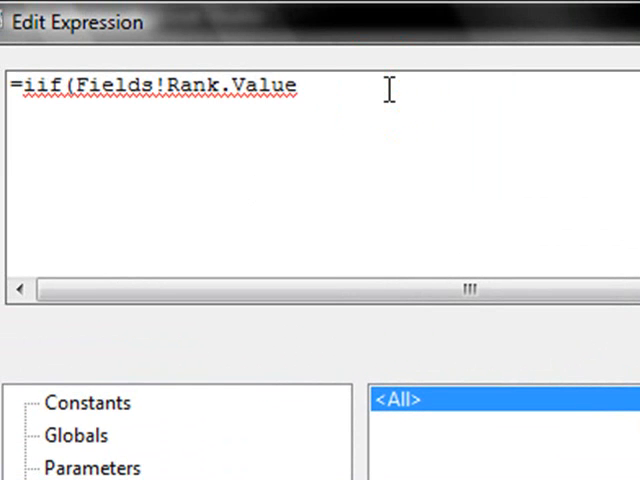
text(m)
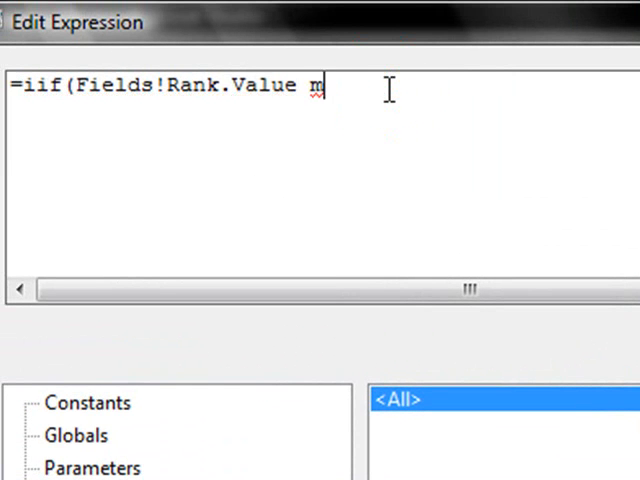
text(od 3)
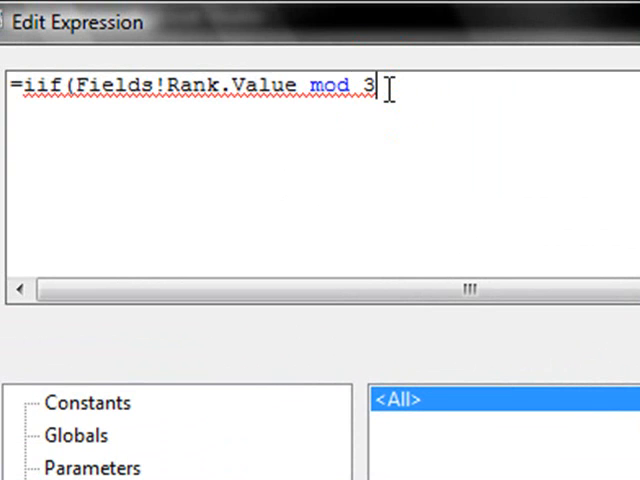
text(=1)
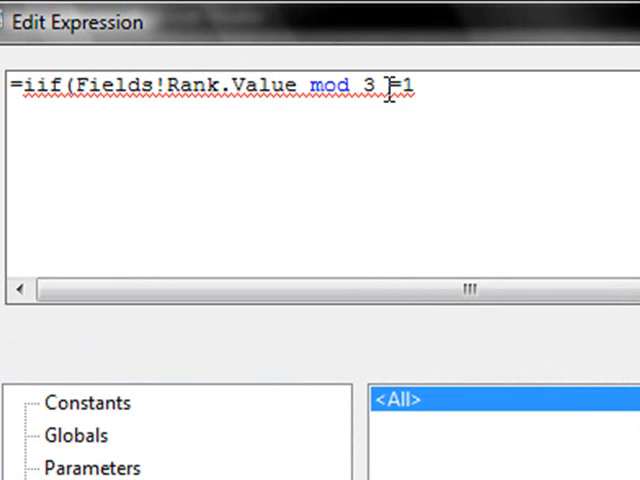
text(, true, fal)
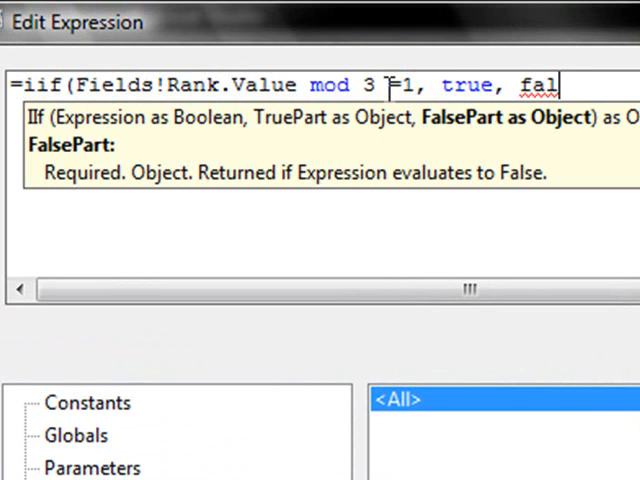
text(se))
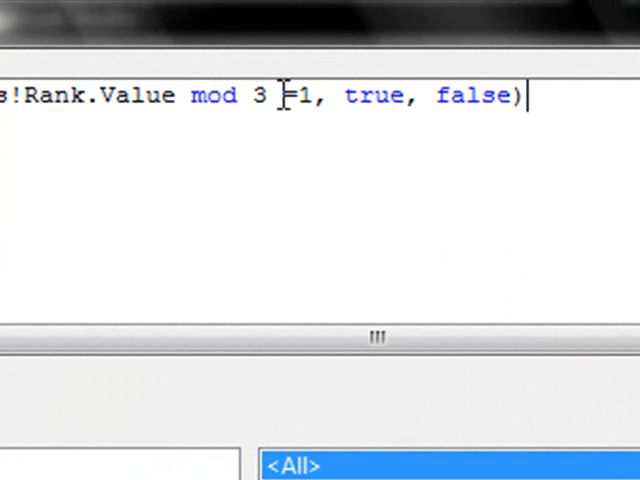
drag(344, 96, 530, 96)
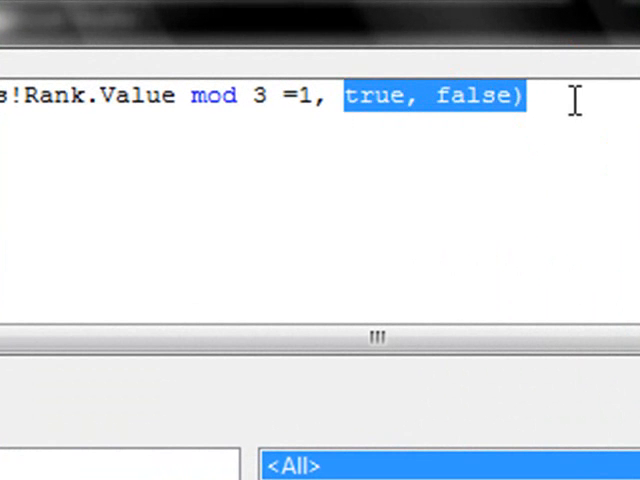
text(false,)
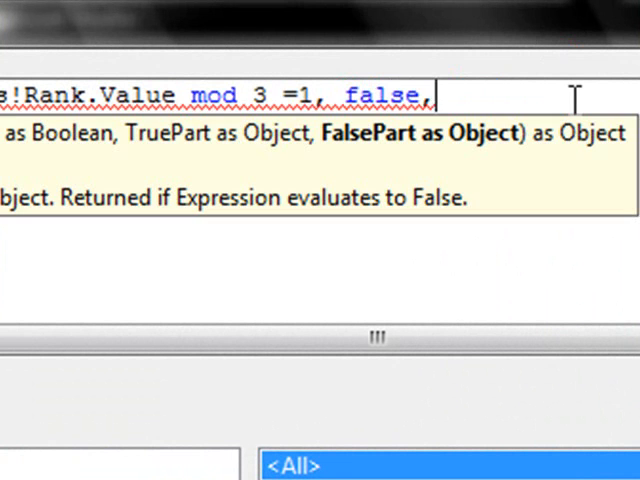
text(true))
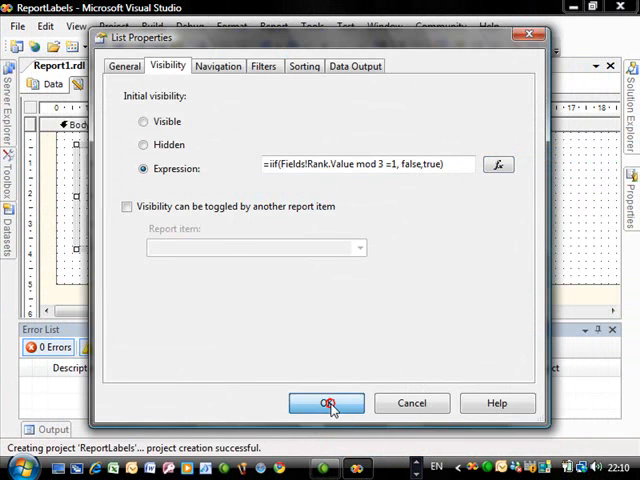
Confirm the visibility settings, then copy the list and paste two copies beside it as columns
click(324, 404)
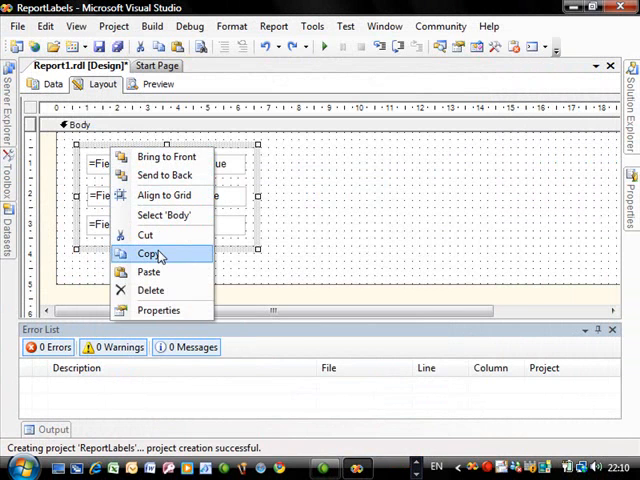
click(148, 252)
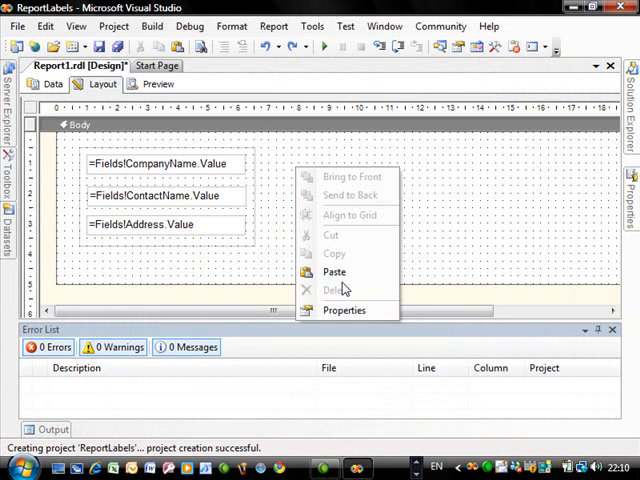
click(332, 272)
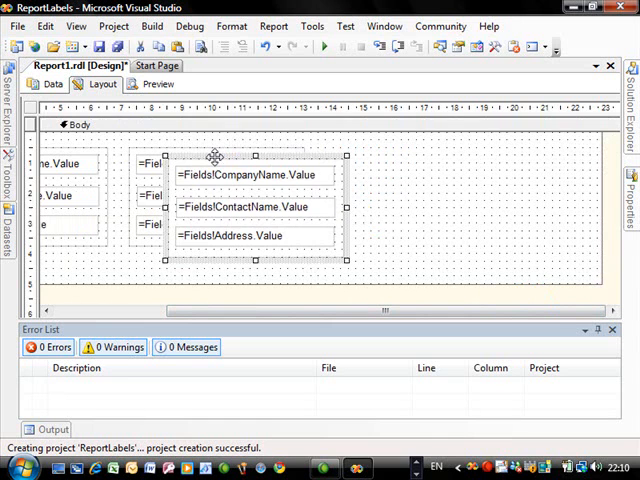
mouse_move(368, 156)
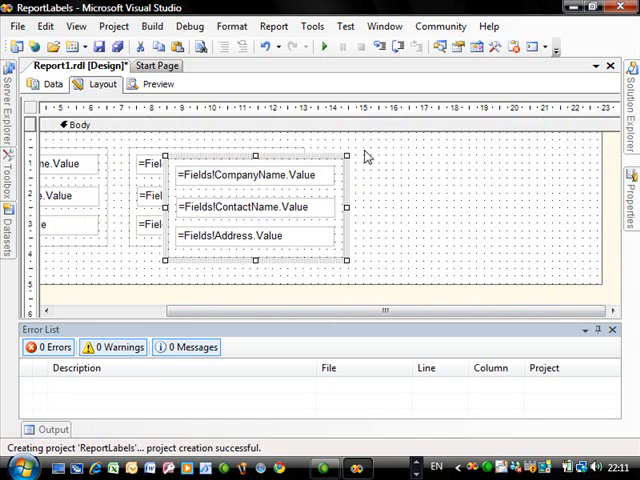
drag(256, 204, 400, 200)
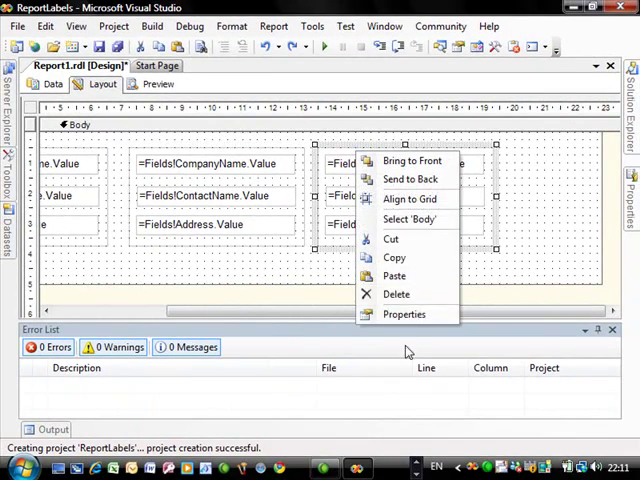
click(404, 314)
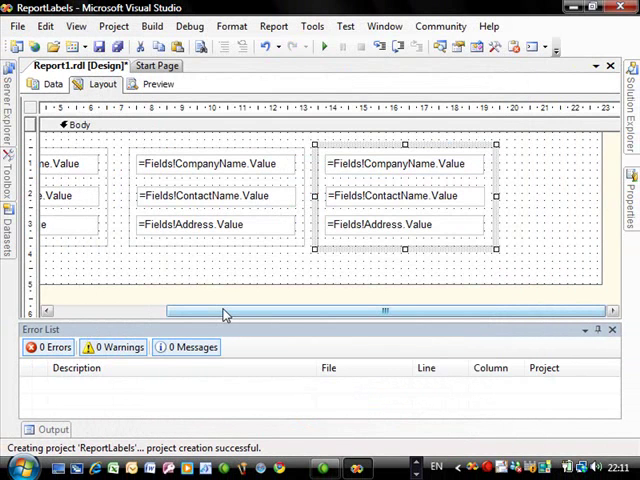
mouse_move(324, 48)
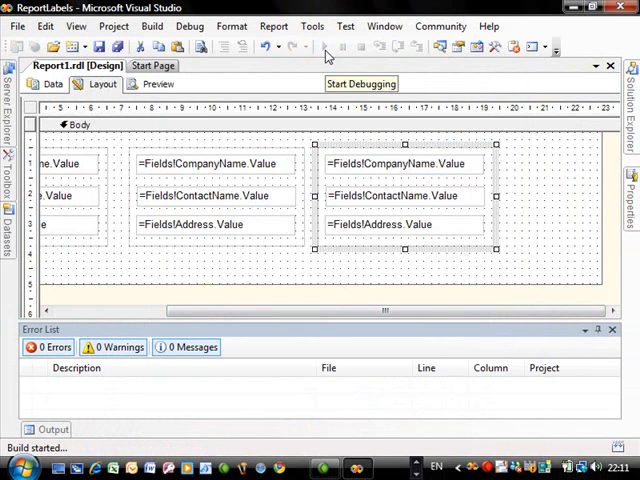
Run the report, then show its three-column label preview in the designer
click(336, 48)
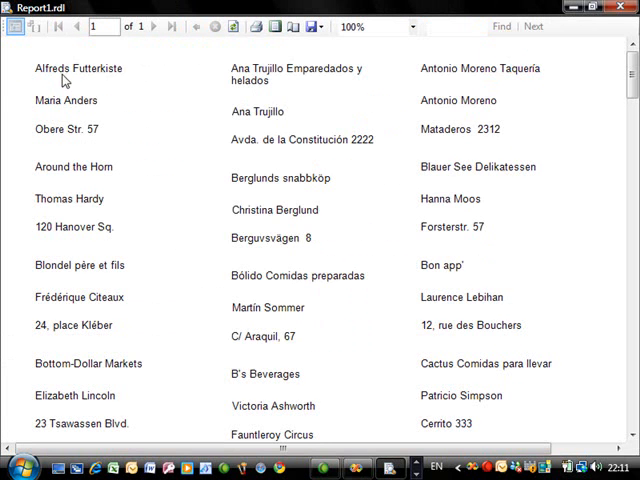
mouse_move(64, 112)
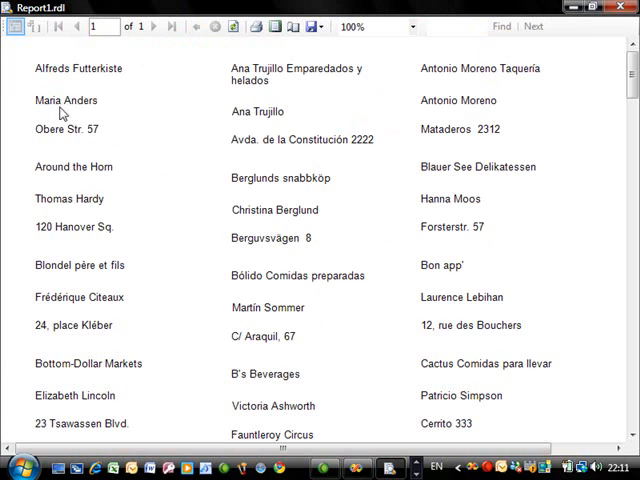
mouse_move(84, 144)
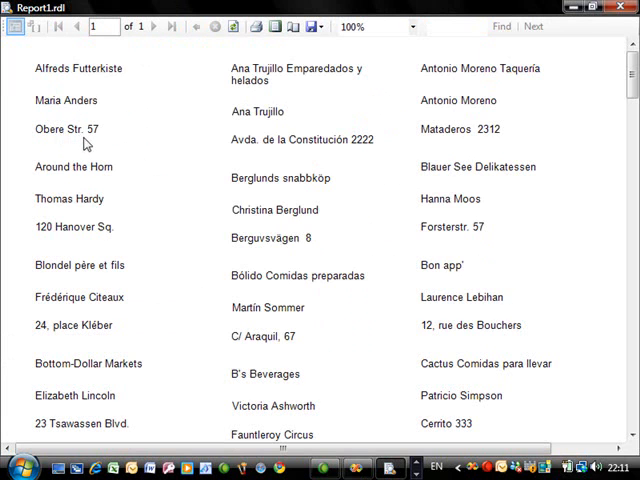
mouse_move(92, 144)
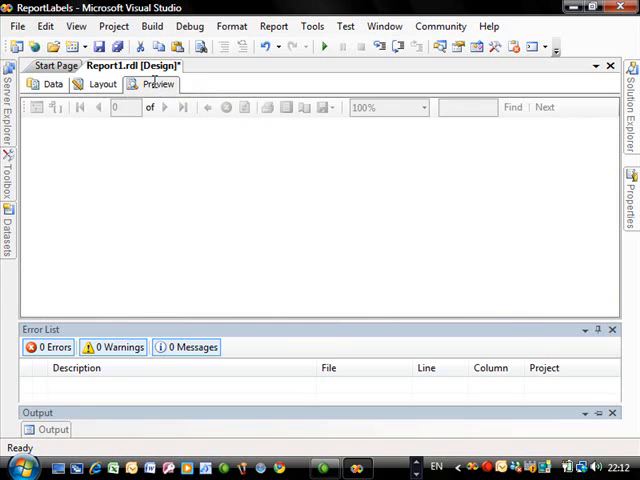
click(156, 84)
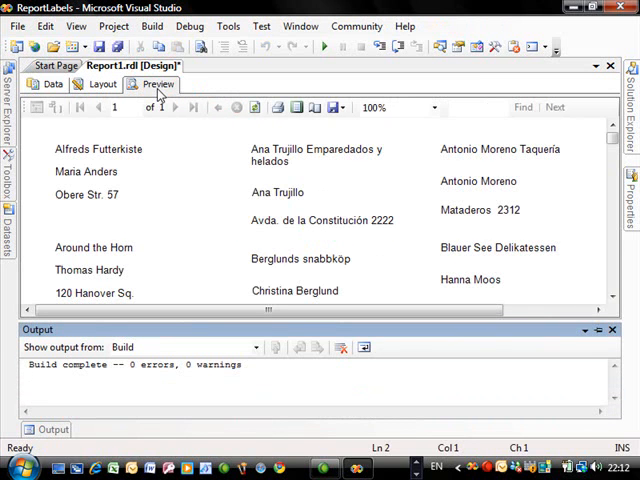